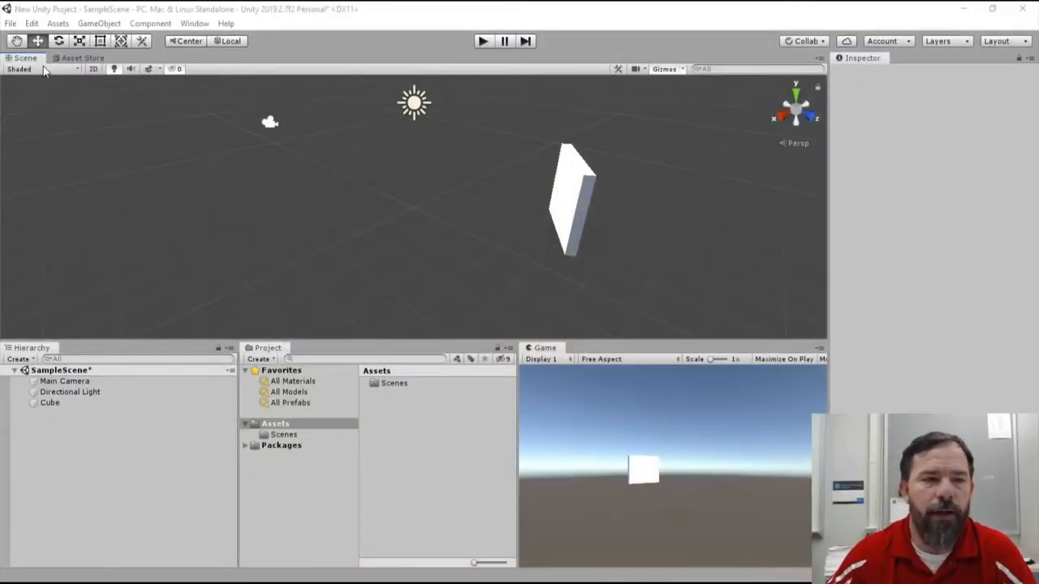
- Show the Asset Store in the editor and browse popular assets like Playmaker and Dynamic Bone
{"action": "left_click", "coordinate": [82, 57]}
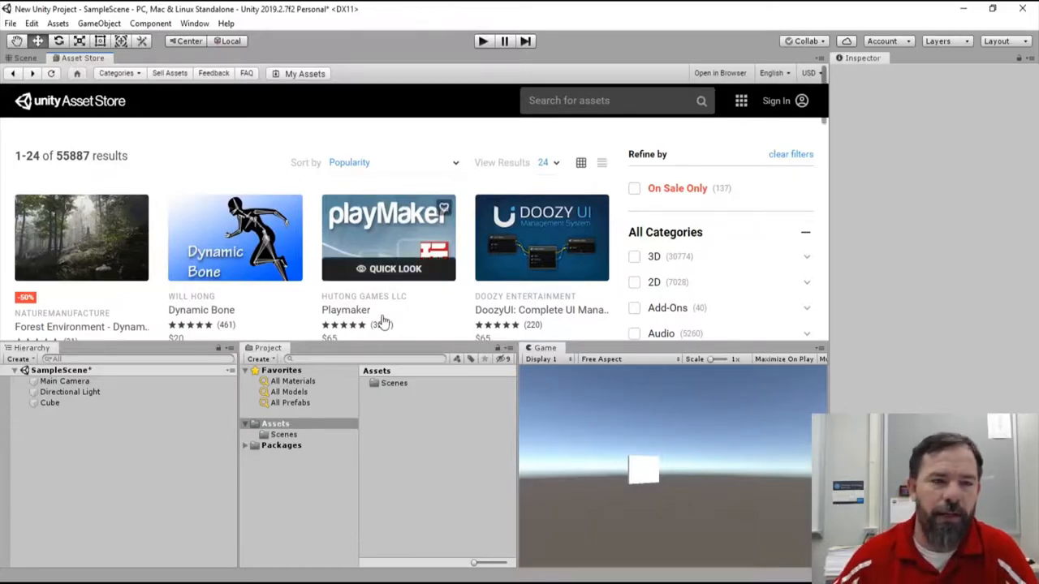
{"action": "scroll", "scroll_direction": "down", "scroll_amount": 3}
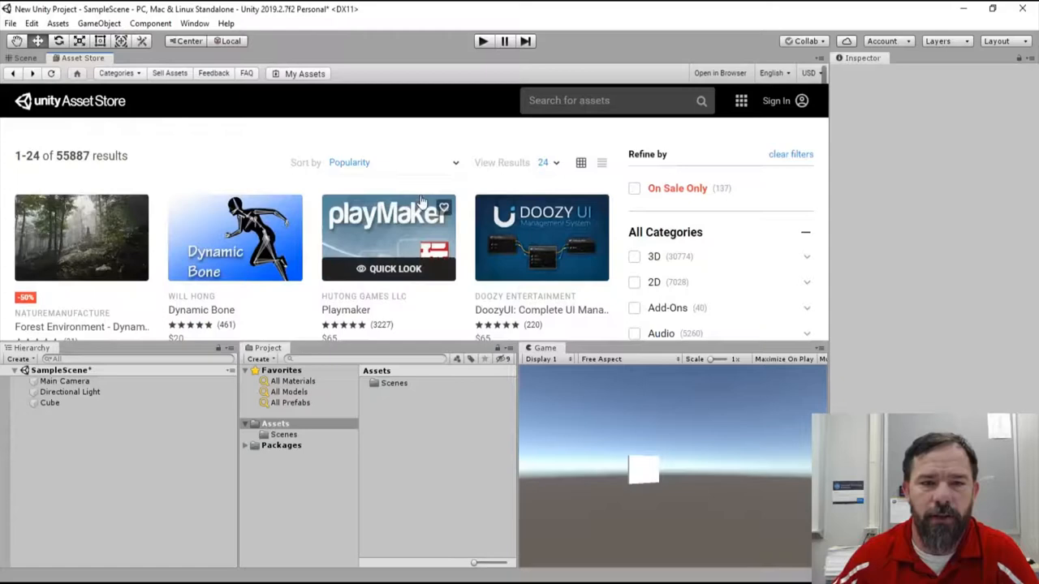
{"action": "mouse_move", "coordinate": [416, 193]}
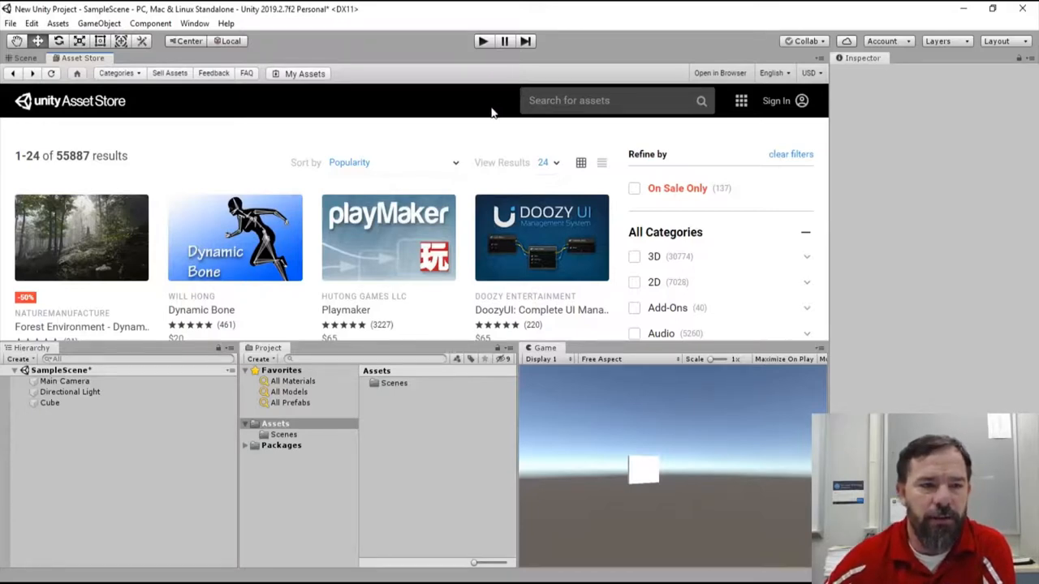
{"action": "mouse_move", "coordinate": [481, 133]}
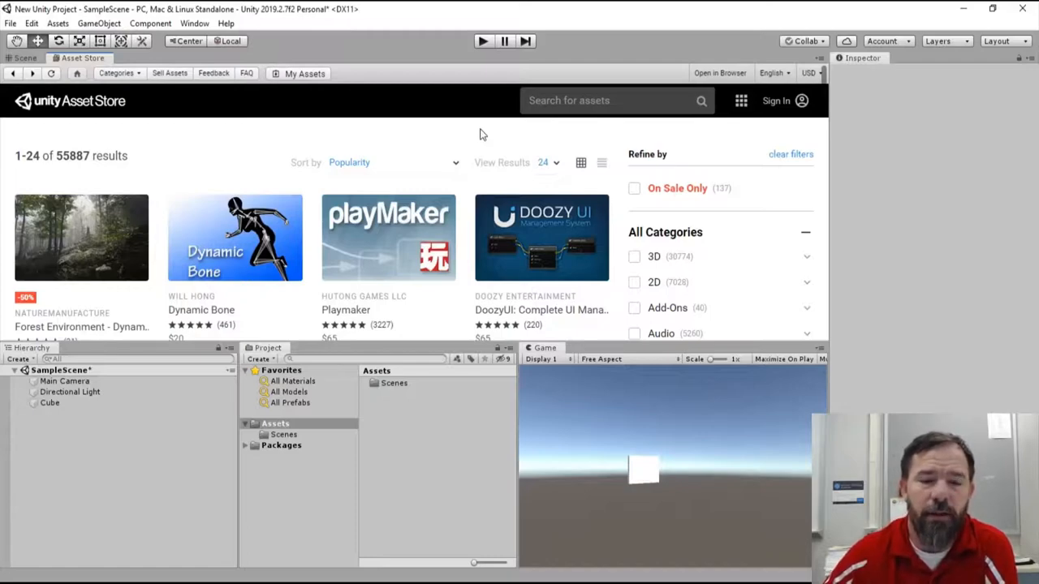
{"action": "scroll", "scroll_direction": "down", "scroll_amount": 3}
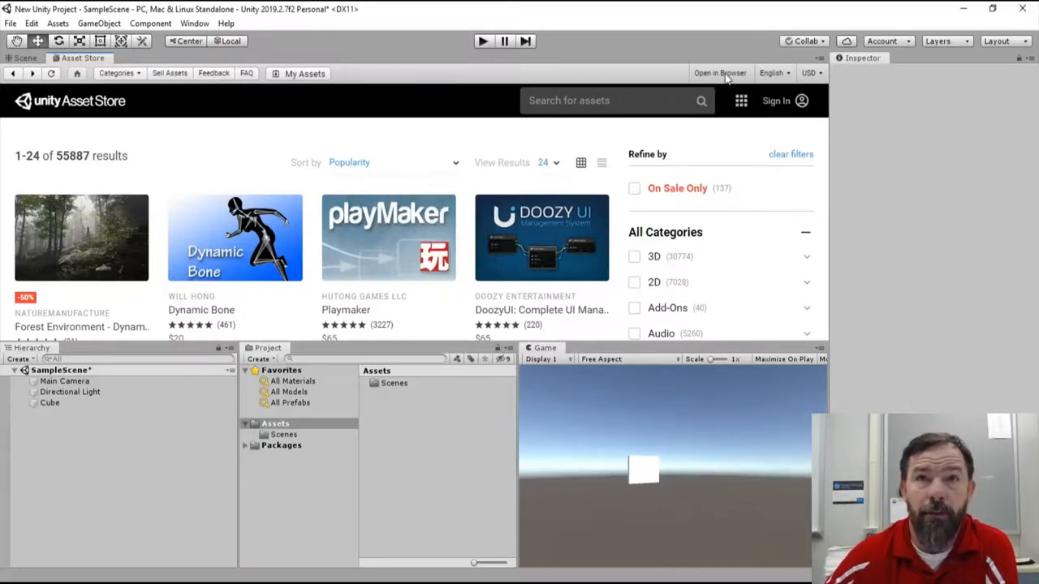
{"action": "mouse_move", "coordinate": [727, 77]}
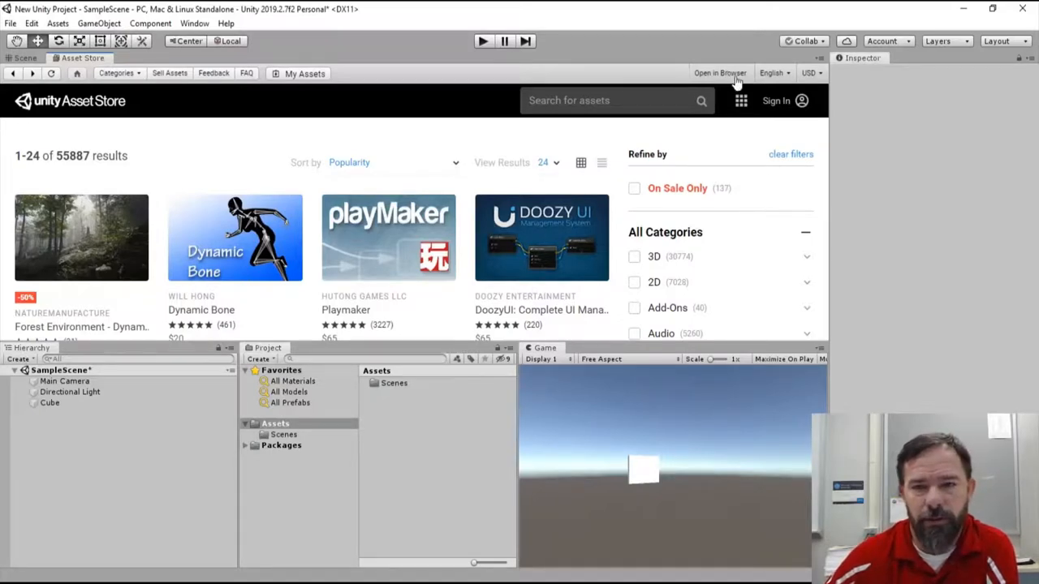
{"action": "mouse_move", "coordinate": [709, 79]}
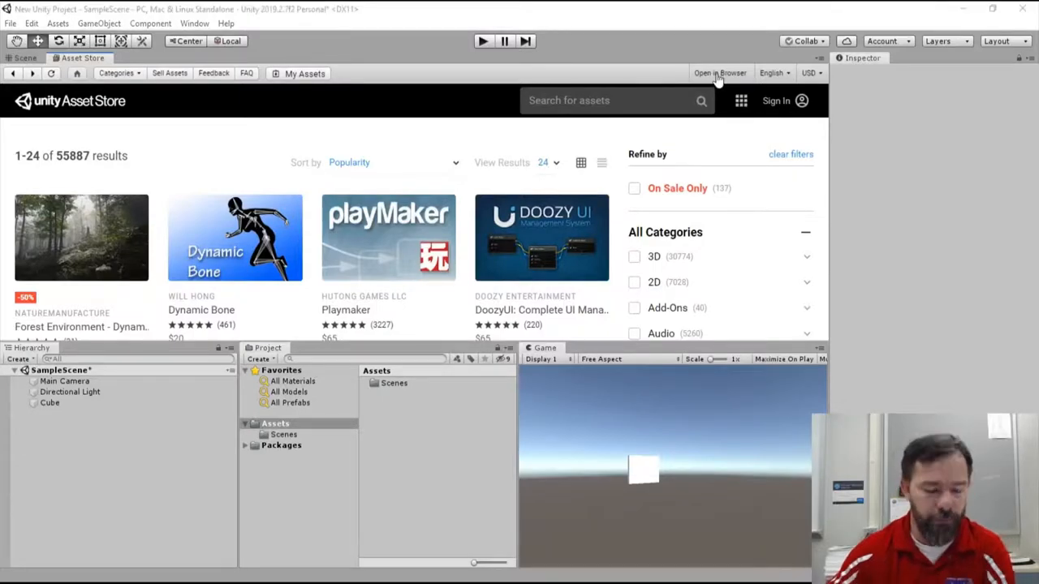
- Open the Asset Store in the web browser showing 96 results per page
{"action": "left_click", "coordinate": [719, 73]}
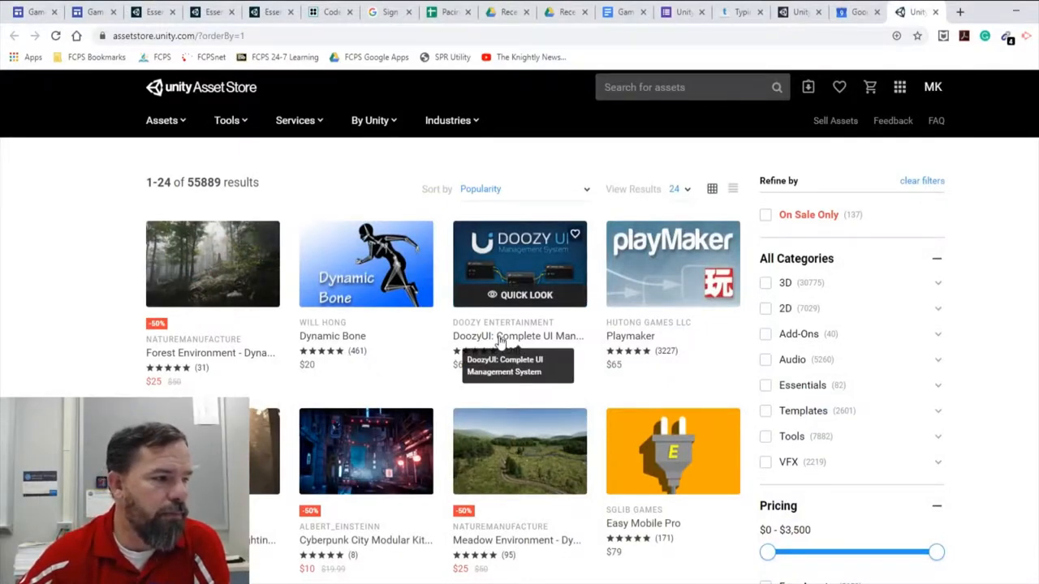
{"action": "mouse_move", "coordinate": [649, 343]}
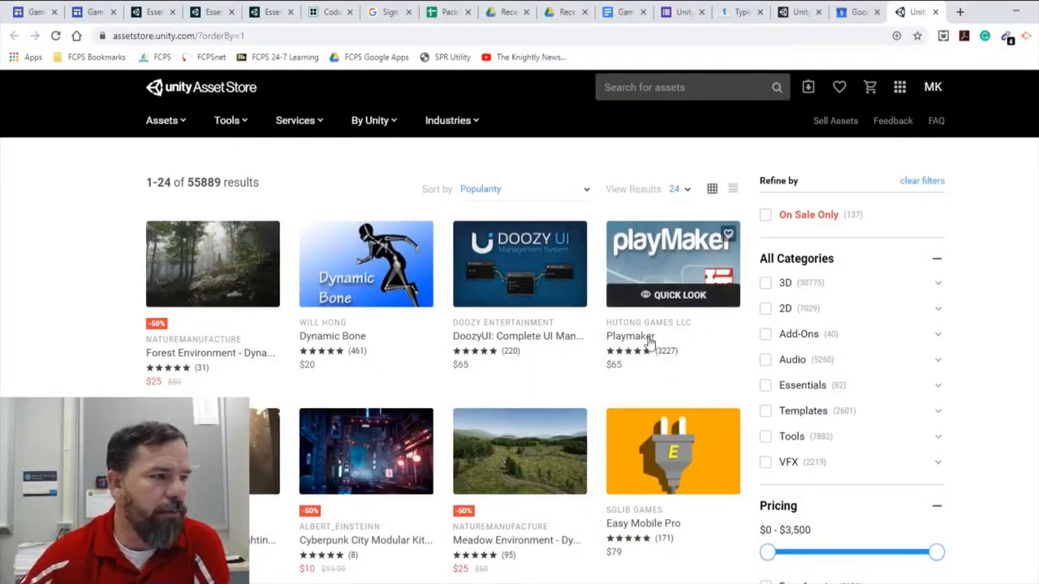
{"action": "scroll", "scroll_direction": "down", "scroll_amount": 3}
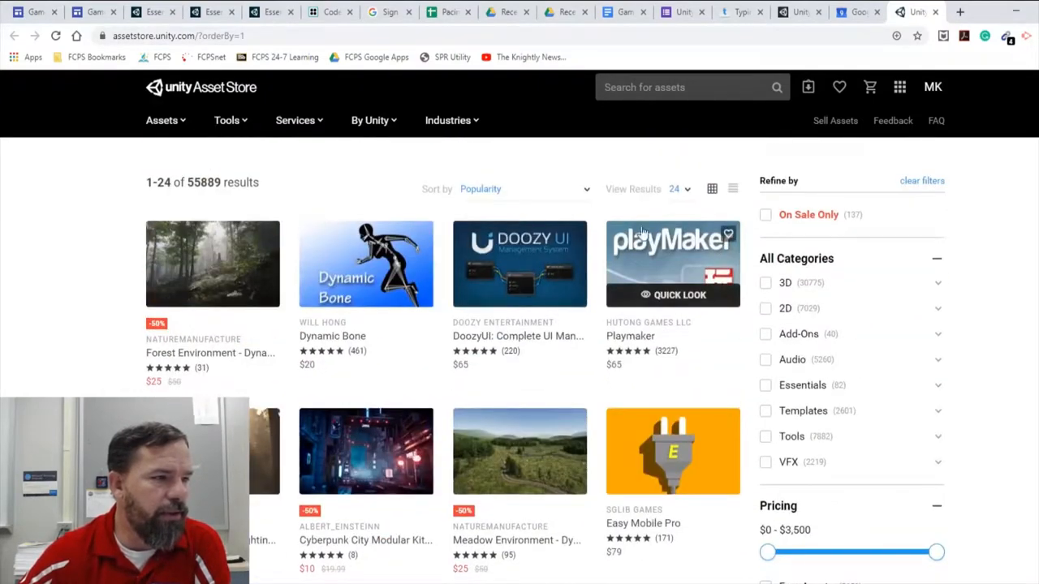
{"action": "left_click", "coordinate": [673, 188]}
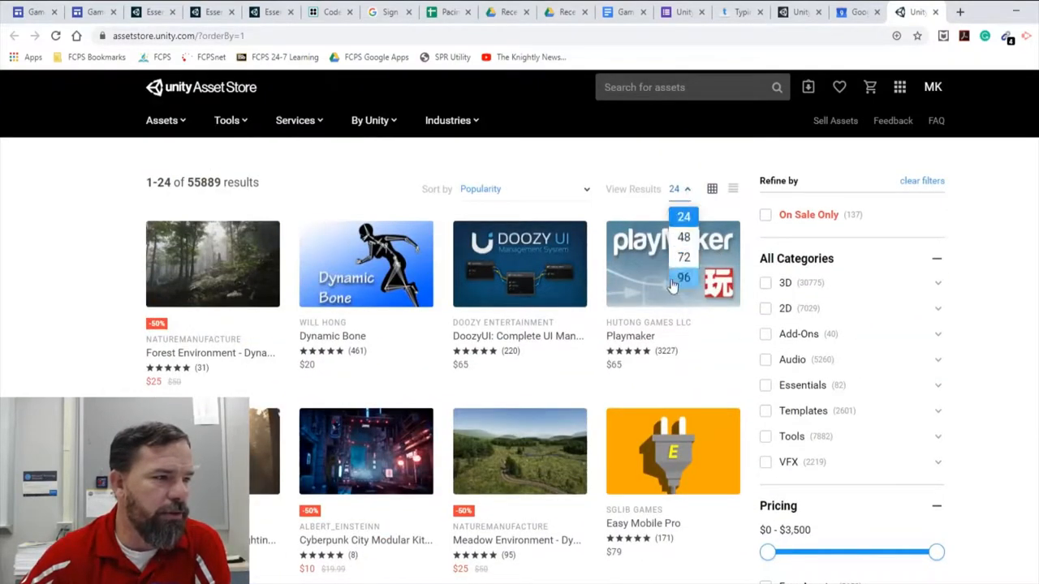
{"action": "left_click", "coordinate": [684, 278]}
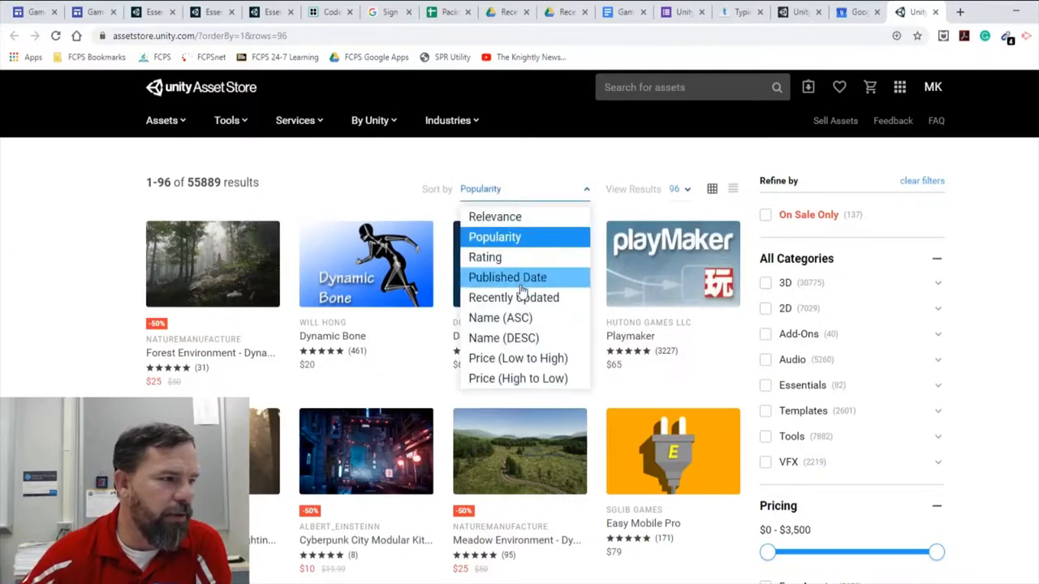
{"action": "mouse_move", "coordinate": [517, 378]}
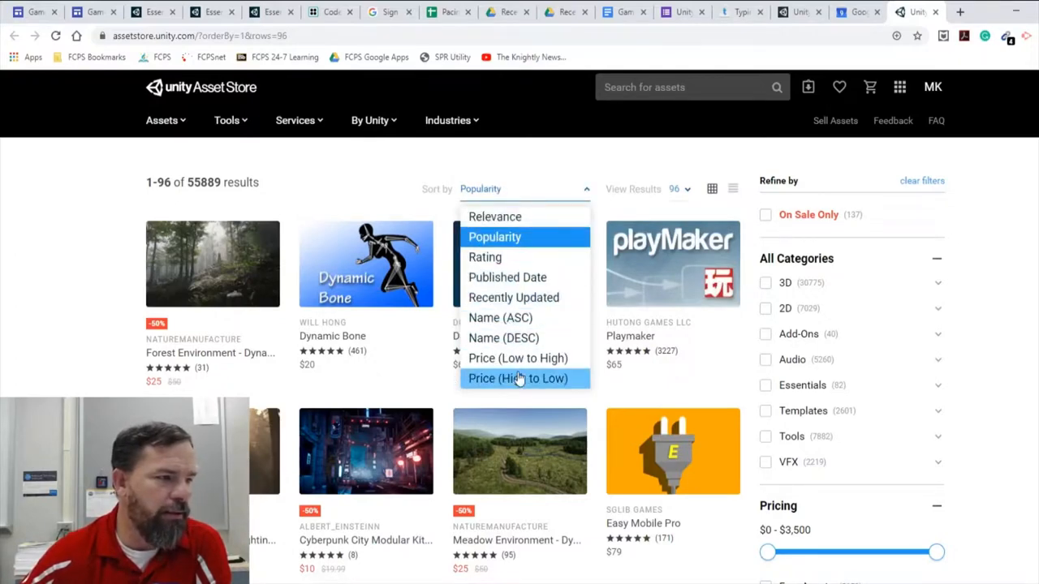
{"action": "mouse_move", "coordinate": [518, 358]}
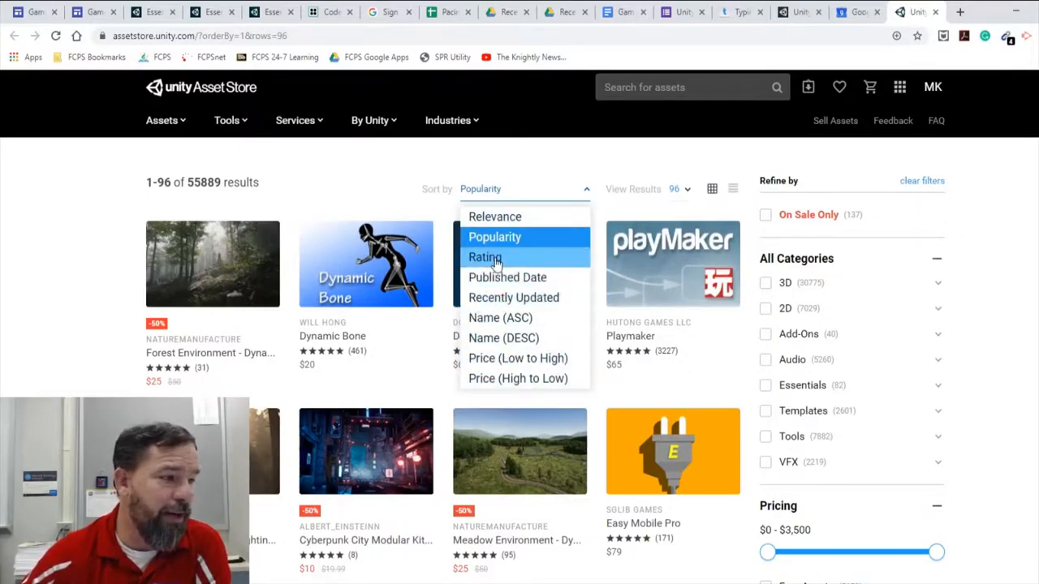
{"action": "mouse_move", "coordinate": [520, 236]}
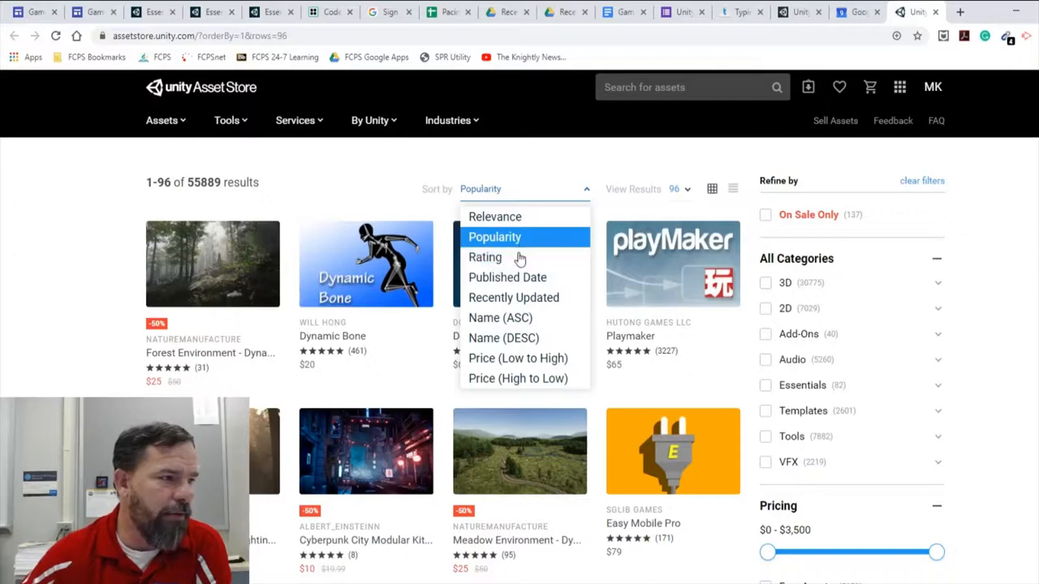
{"action": "mouse_move", "coordinate": [507, 276]}
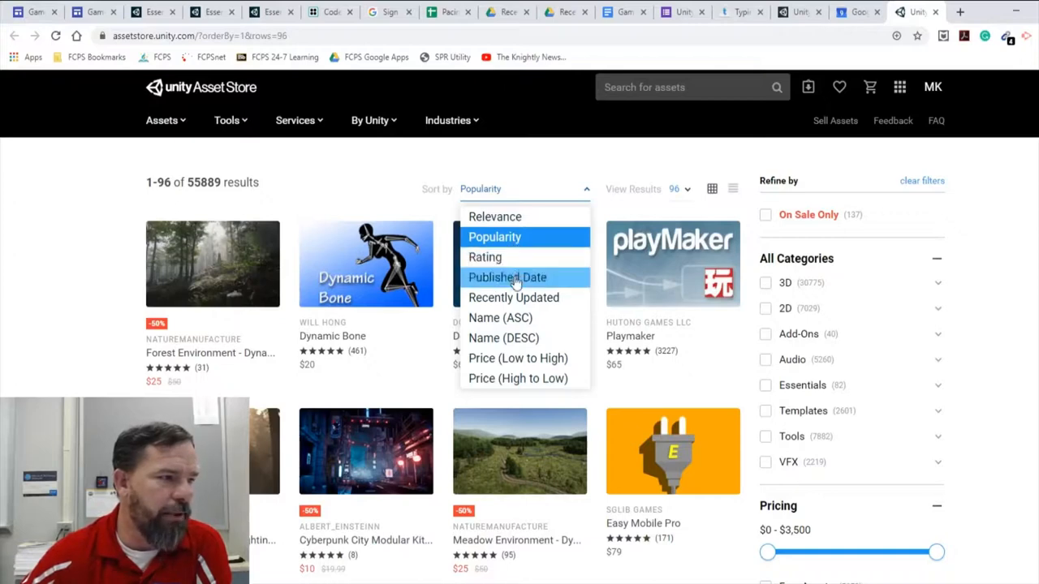
- Try Recently Updated sorting, revert to Popularity, and filter to Free Assets (5,658 items)
{"action": "left_click", "coordinate": [512, 297]}
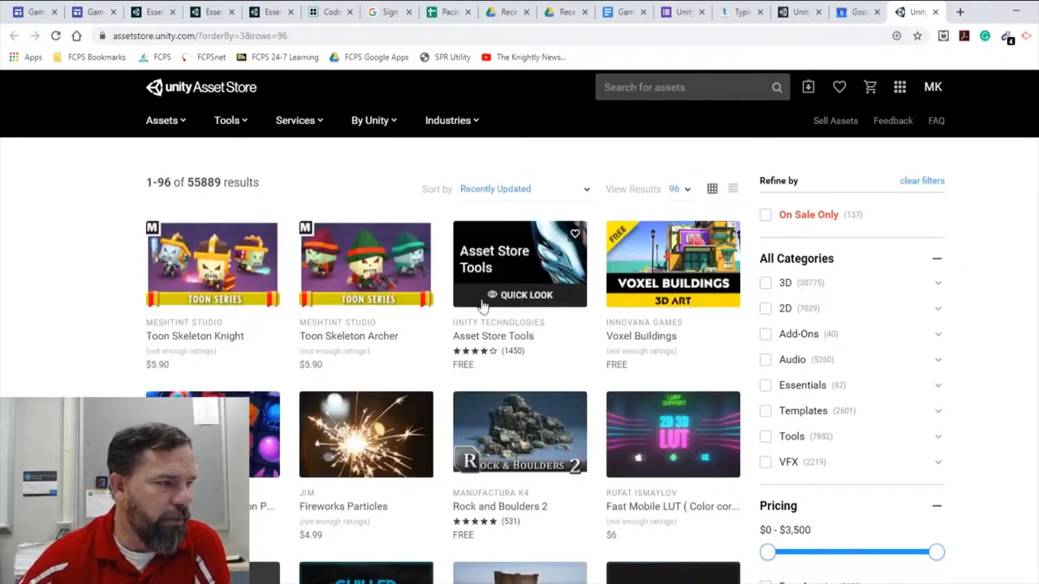
{"action": "mouse_move", "coordinate": [548, 280]}
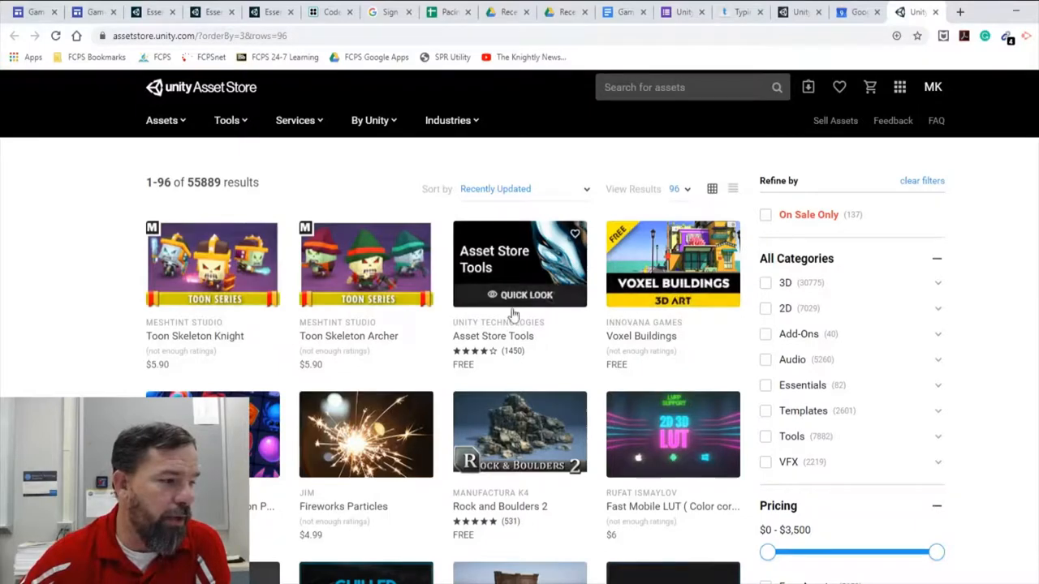
{"action": "scroll", "scroll_direction": "down", "scroll_amount": 3}
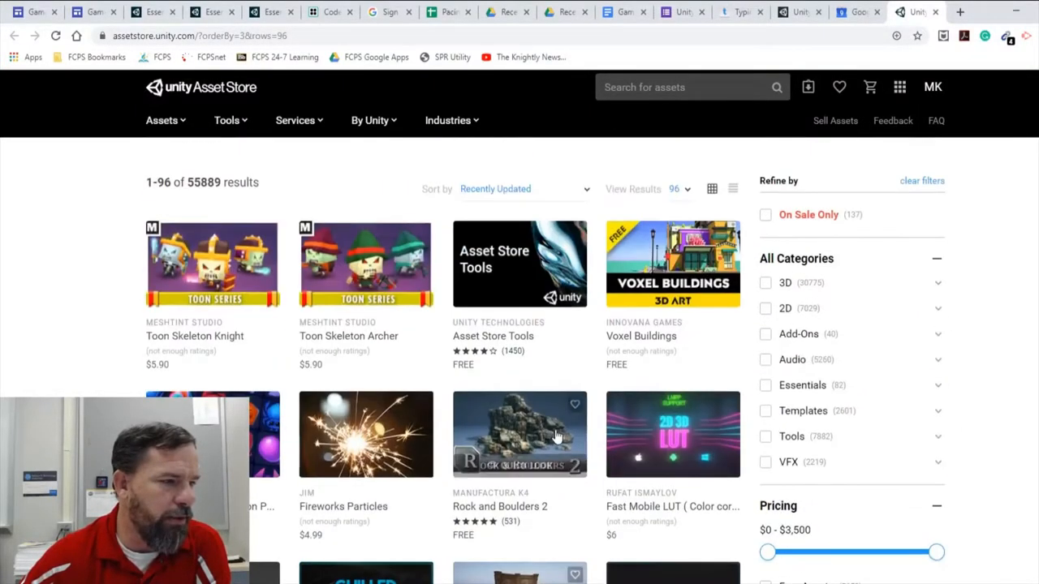
{"action": "left_click", "coordinate": [523, 188]}
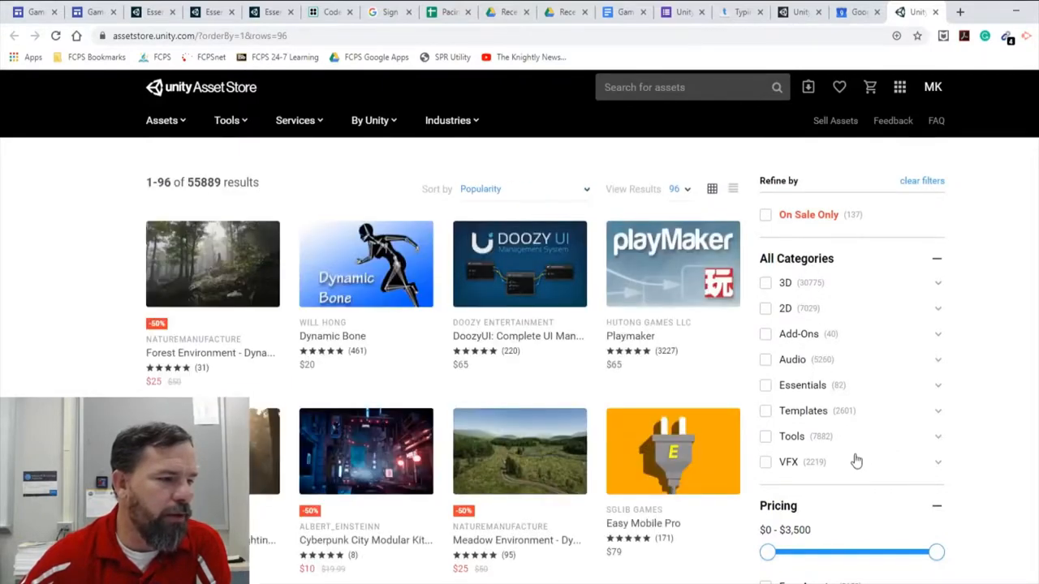
{"action": "scroll", "scroll_direction": "down", "scroll_amount": 3}
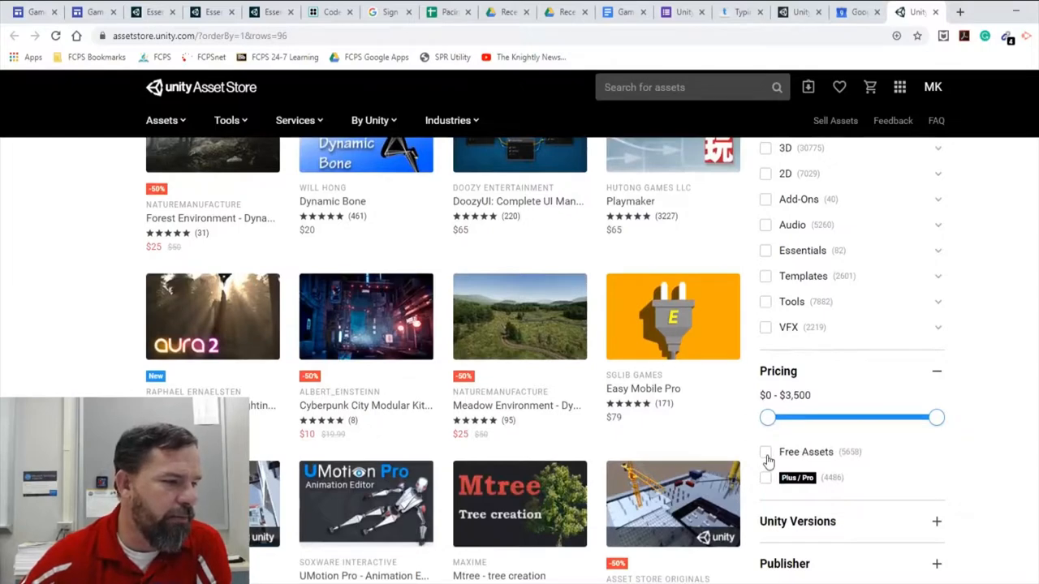
{"action": "left_click", "coordinate": [765, 452]}
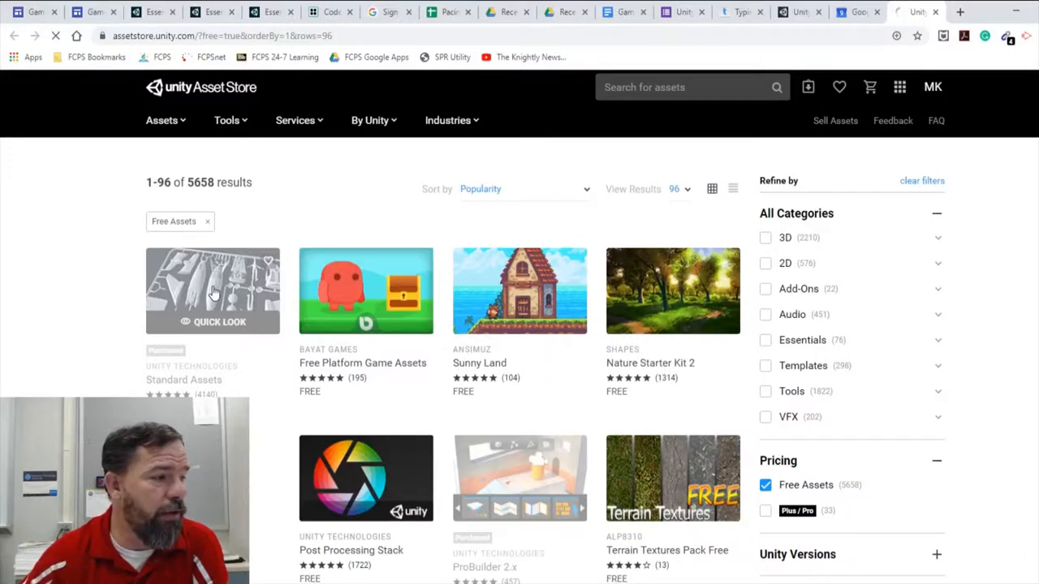
{"action": "left_click", "coordinate": [212, 290]}
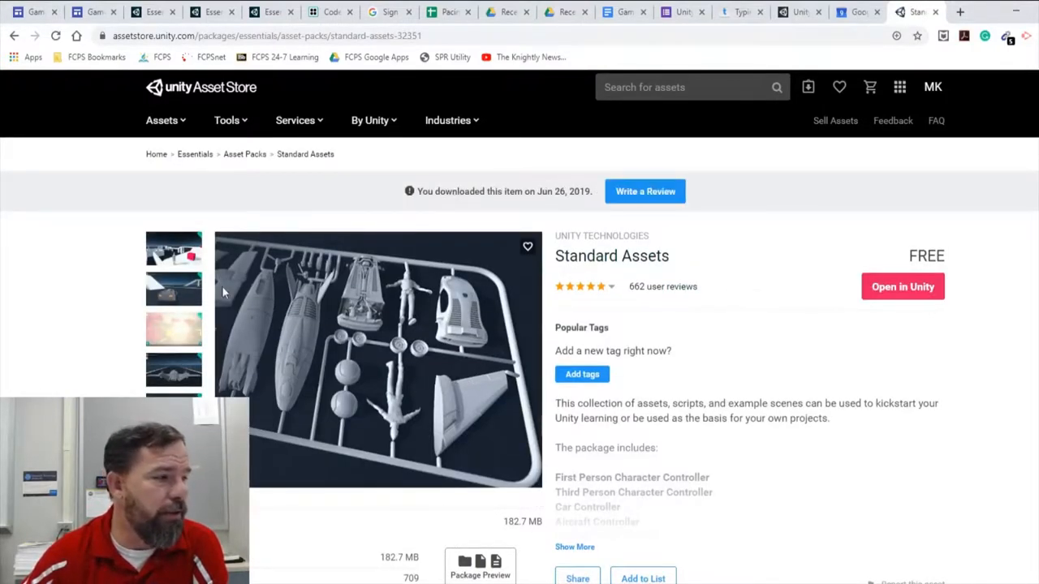
{"action": "mouse_move", "coordinate": [568, 548]}
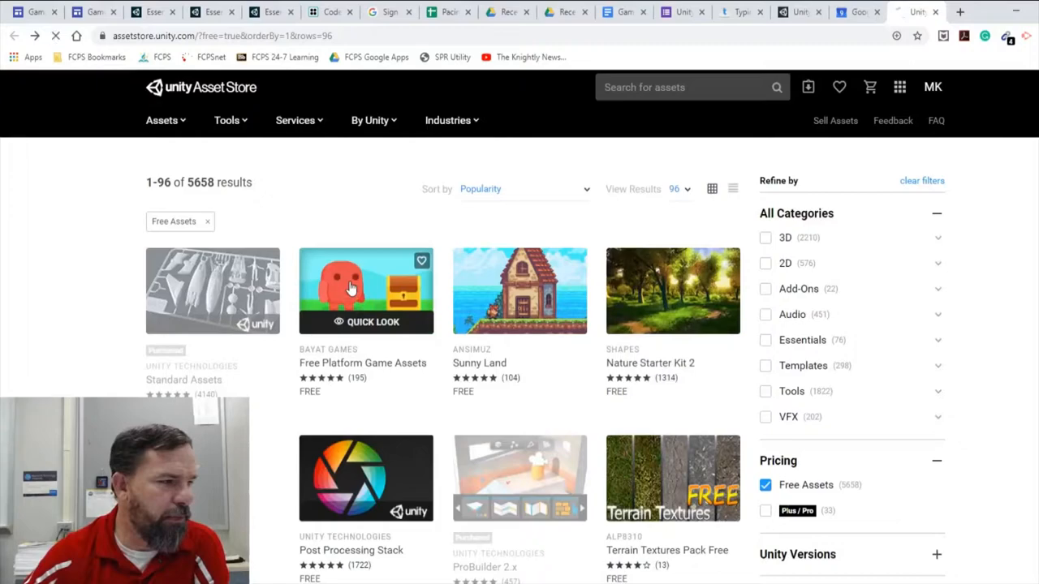
- Add Bayat Games' Free Platform Game Assets to My Assets and dismiss the confirmation banner
{"action": "left_click", "coordinate": [366, 291]}
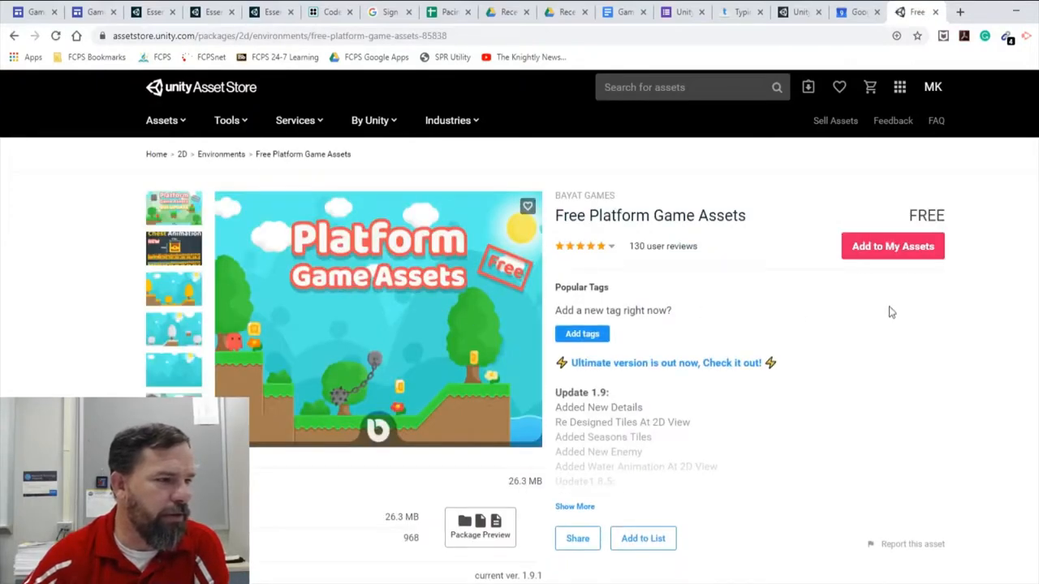
{"action": "left_click", "coordinate": [574, 506]}
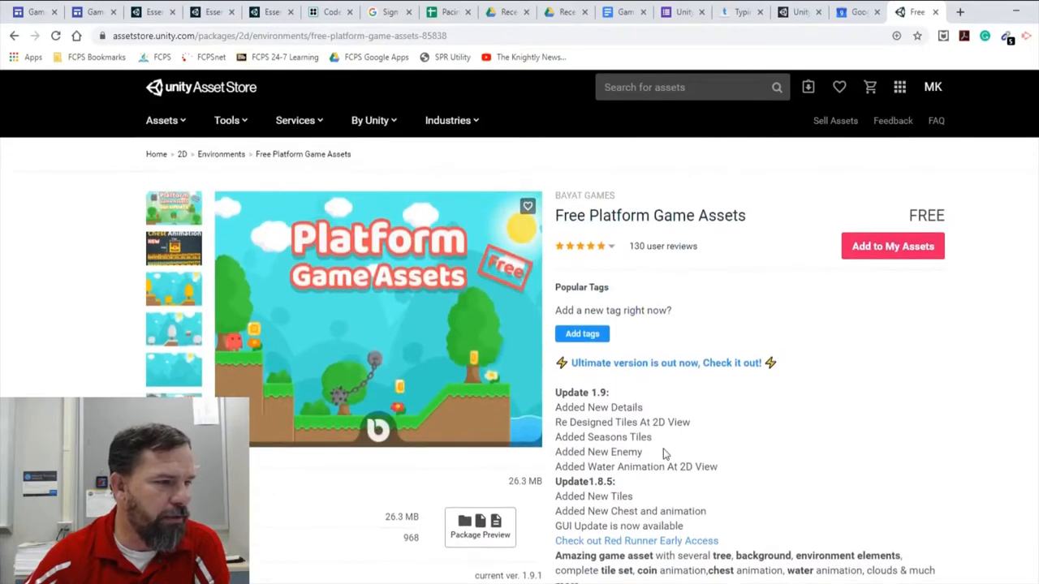
{"action": "mouse_move", "coordinate": [798, 286]}
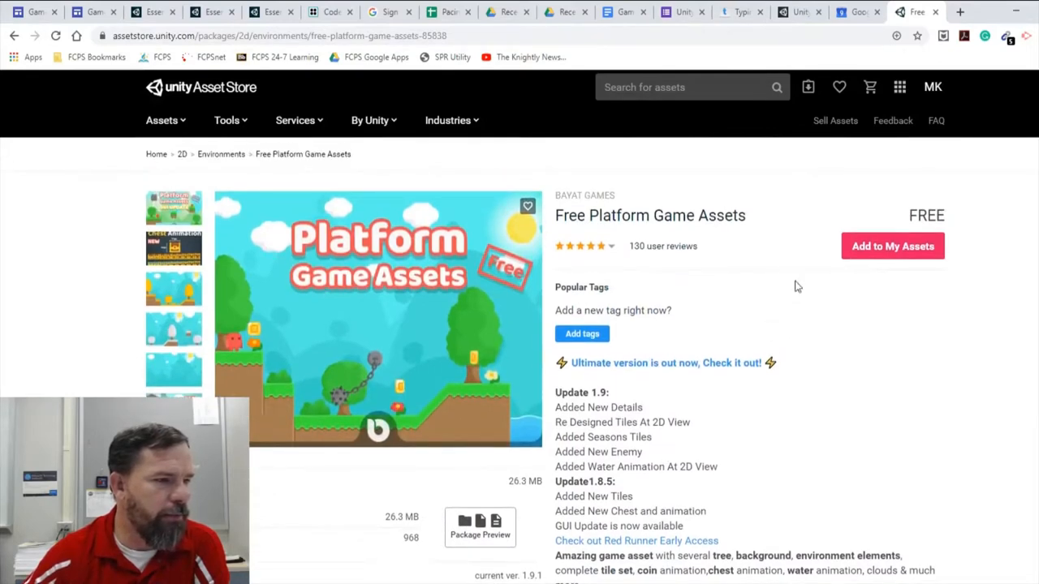
{"action": "mouse_move", "coordinate": [891, 257]}
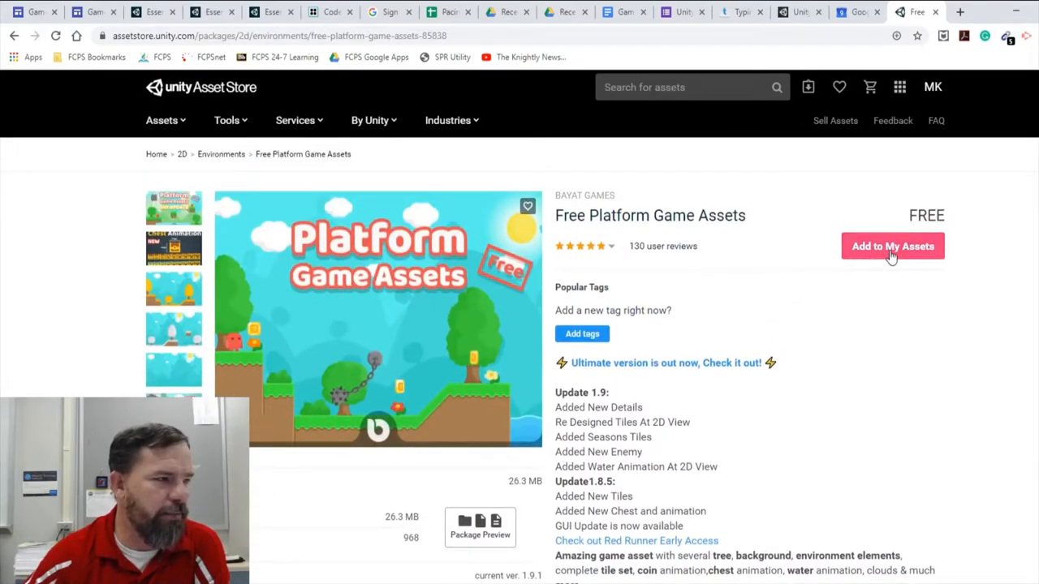
{"action": "left_click", "coordinate": [892, 246]}
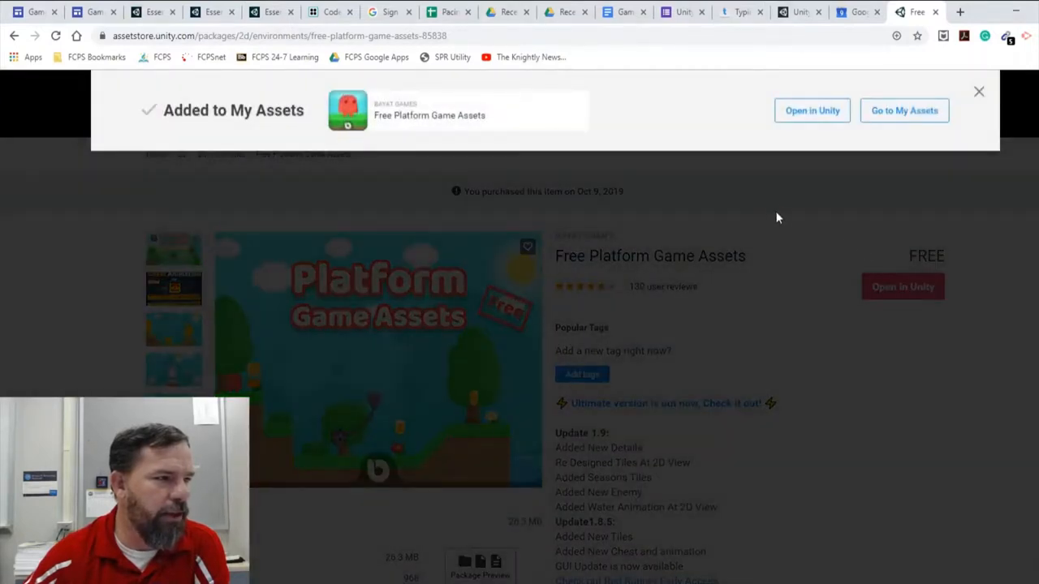
{"action": "mouse_move", "coordinate": [613, 161]}
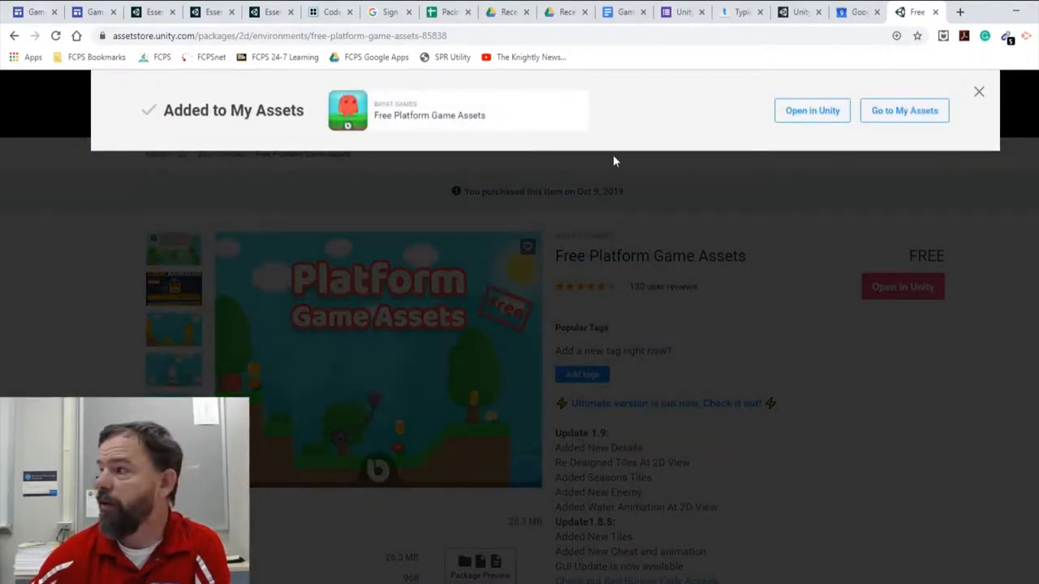
{"action": "mouse_move", "coordinate": [668, 117]}
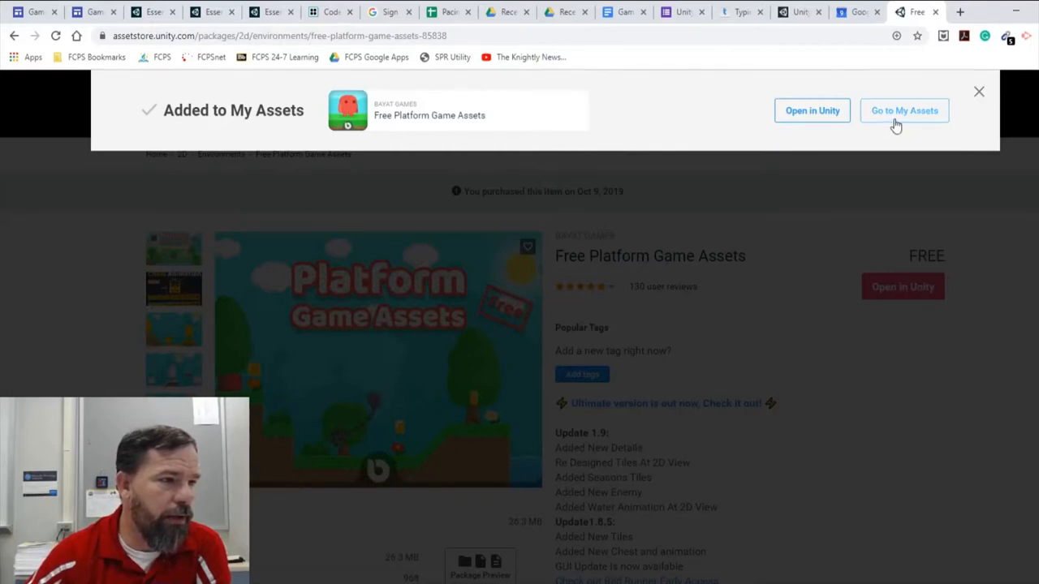
{"action": "mouse_move", "coordinate": [812, 111]}
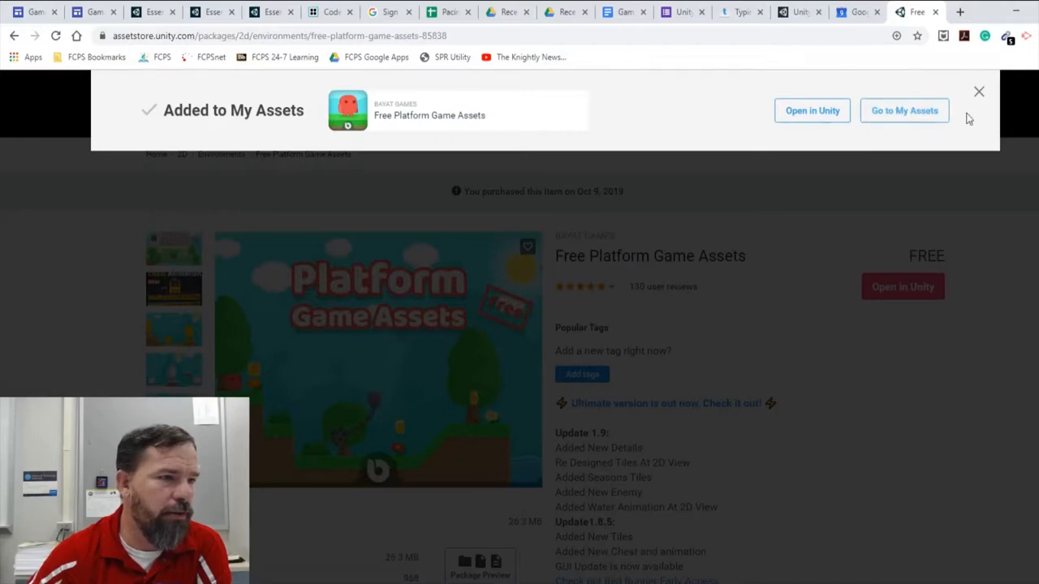
{"action": "left_click", "coordinate": [979, 90]}
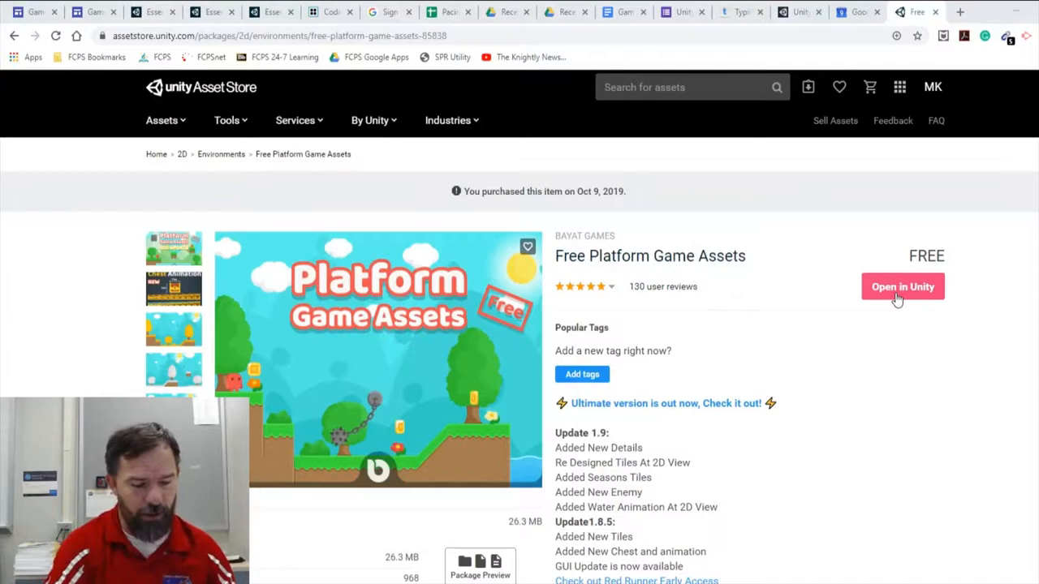
- Open Free Platform Game Assets in Unity's Asset Store and sign in via Unity Hub
{"action": "left_click", "coordinate": [902, 286]}
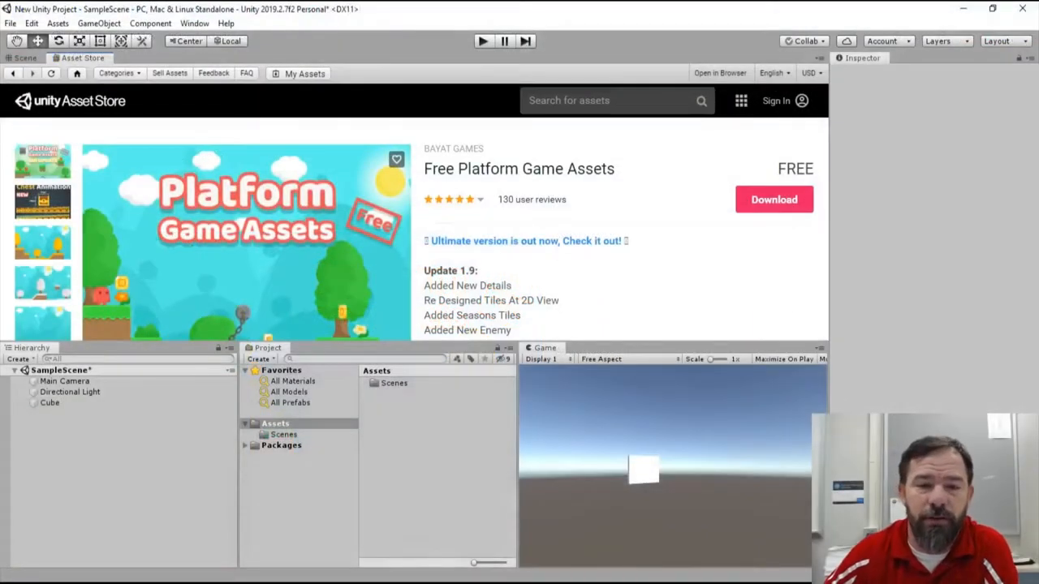
{"action": "mouse_move", "coordinate": [710, 233]}
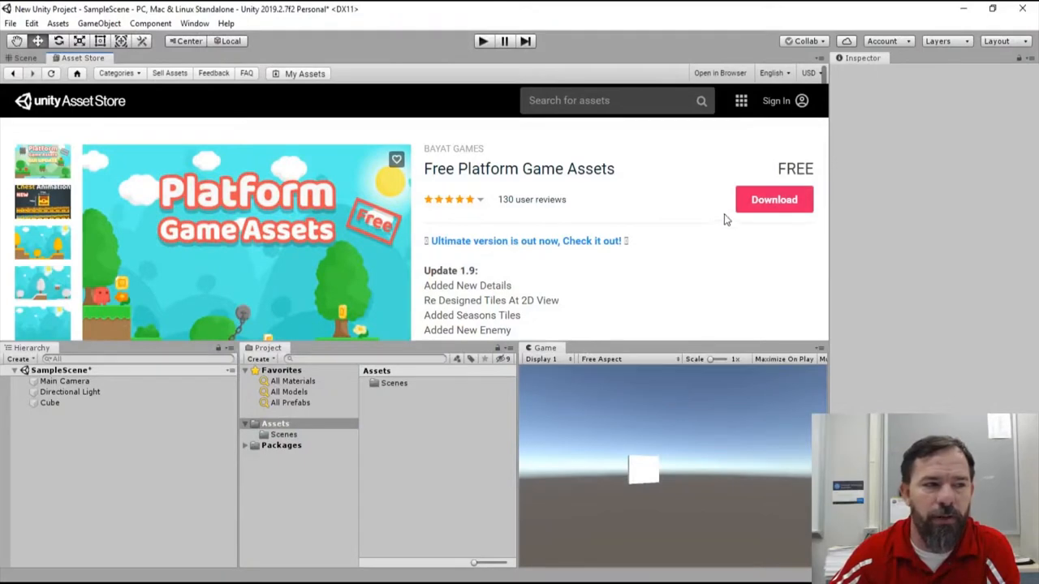
{"action": "mouse_move", "coordinate": [755, 211]}
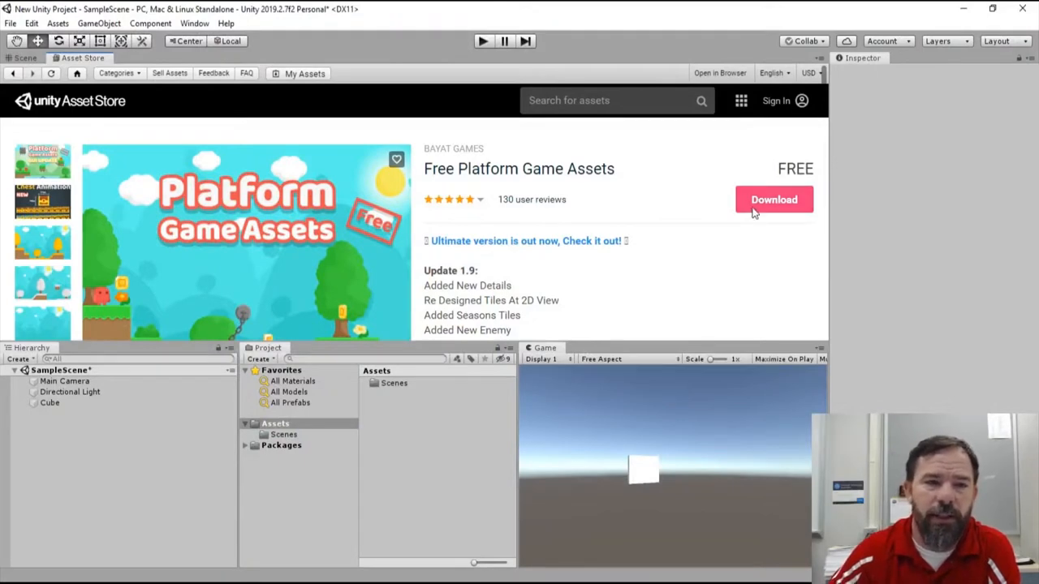
{"action": "left_click", "coordinate": [772, 199]}
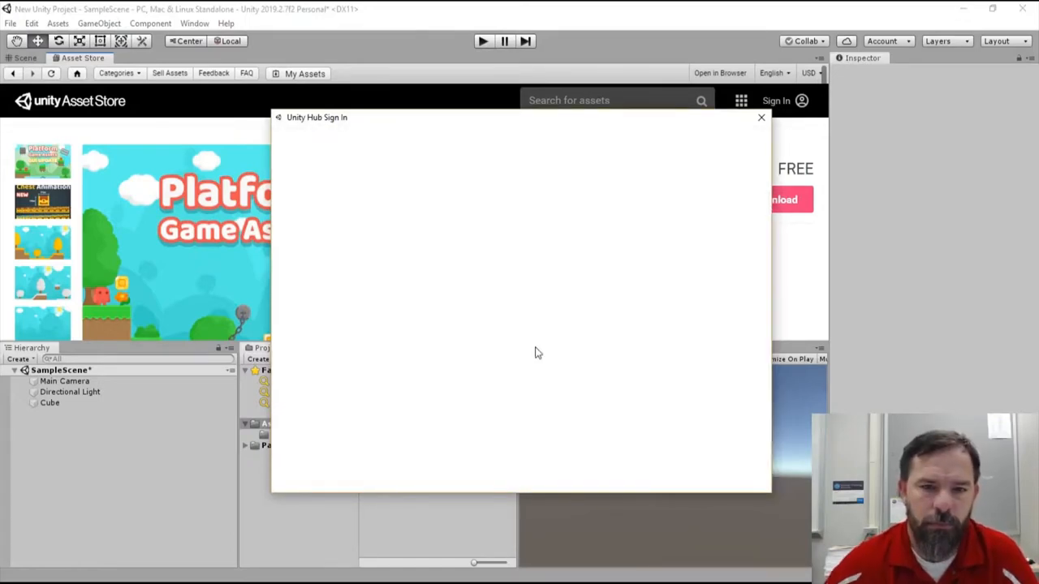
{"action": "left_click", "coordinate": [760, 117]}
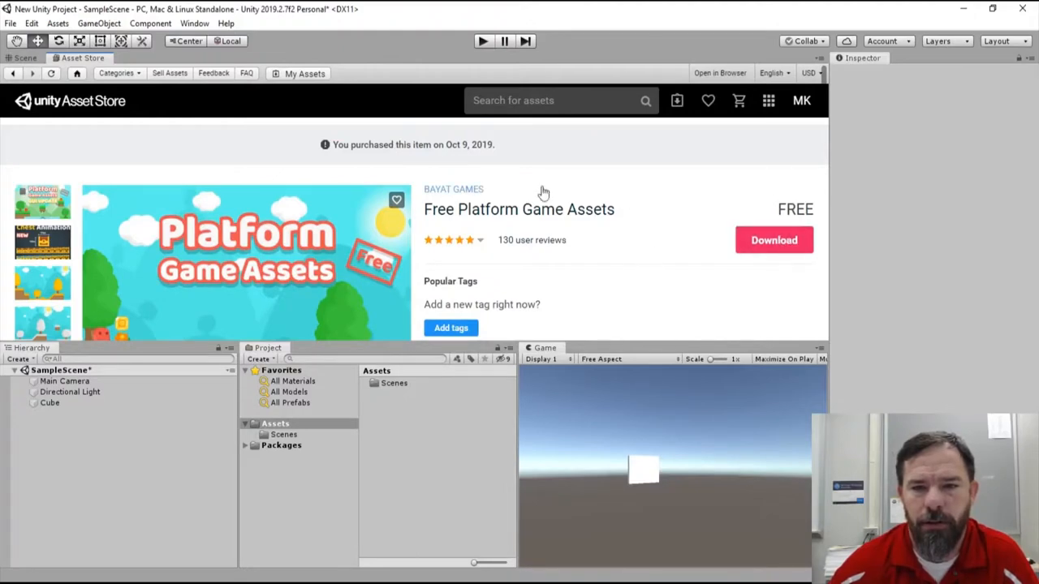
- Download the Free Platform Game Assets package until the button changes to Import
{"action": "left_click", "coordinate": [773, 240]}
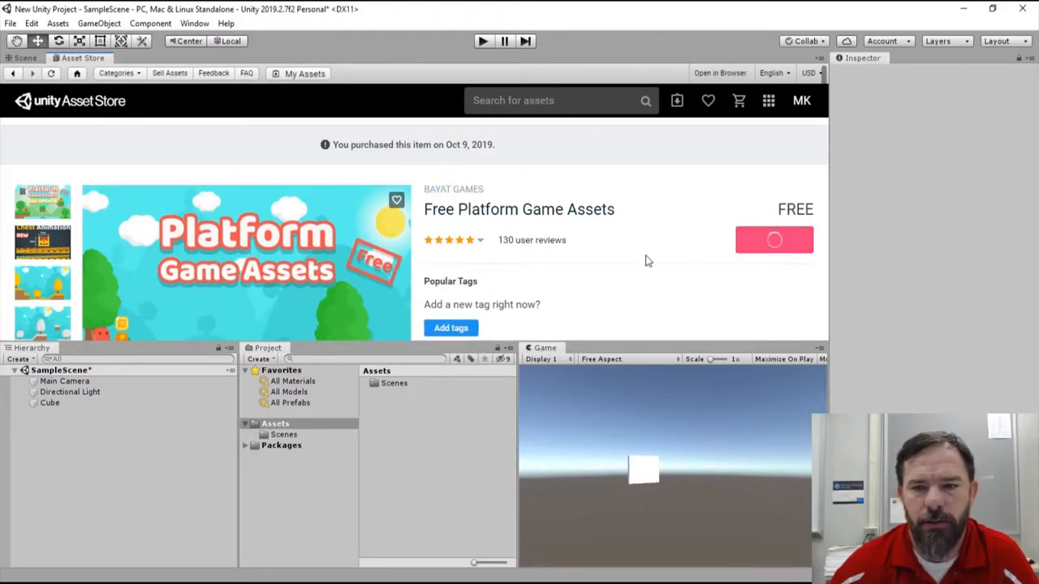
{"action": "left_click", "coordinate": [773, 239]}
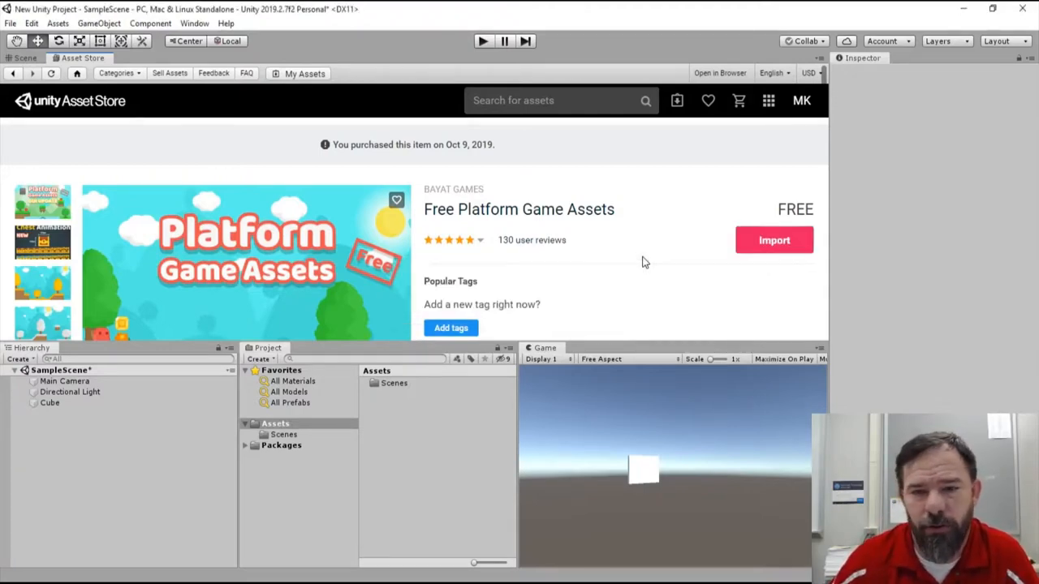
{"action": "left_click", "coordinate": [774, 239]}
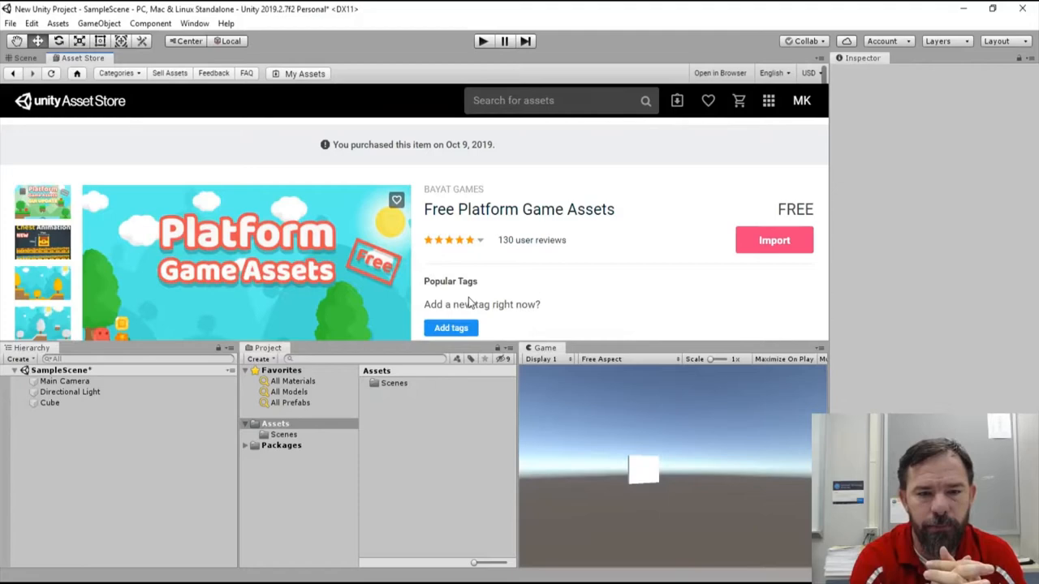
- Review the Import Unity Package file list and import all checked files
{"action": "left_click", "coordinate": [772, 239]}
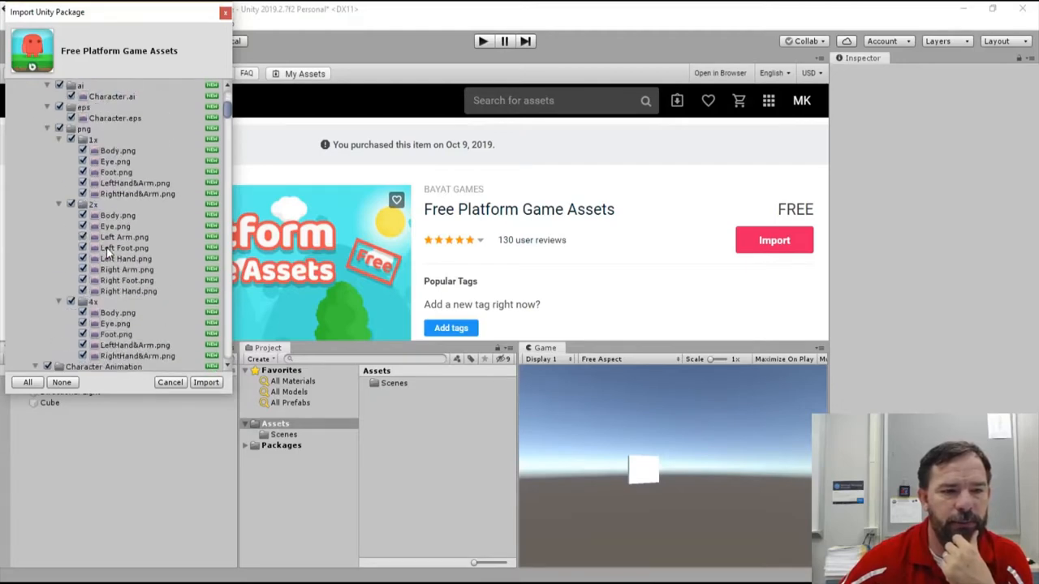
{"action": "scroll", "scroll_direction": "down", "scroll_amount": 3}
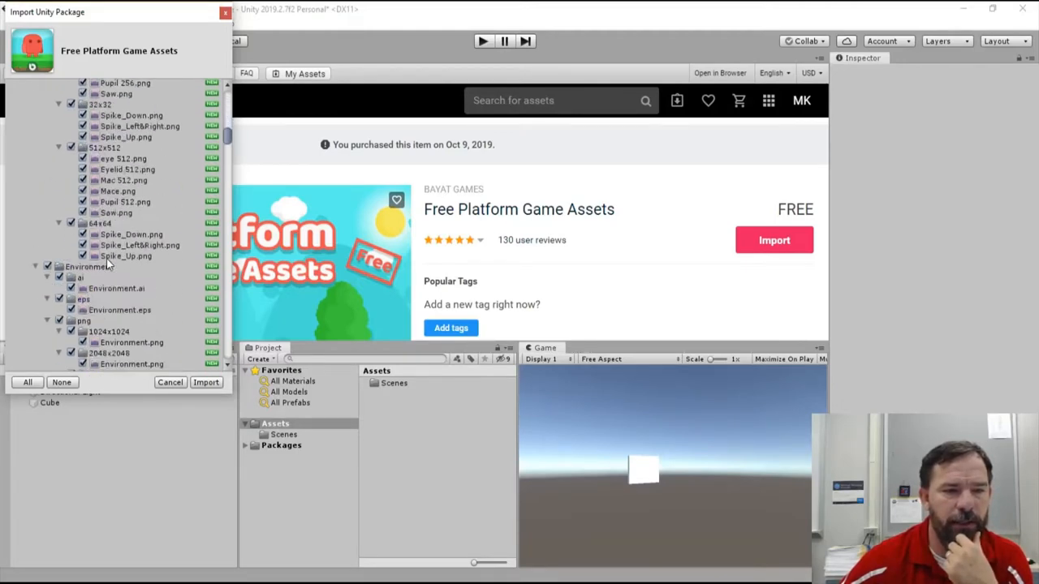
{"action": "scroll", "scroll_direction": "down", "scroll_amount": 3}
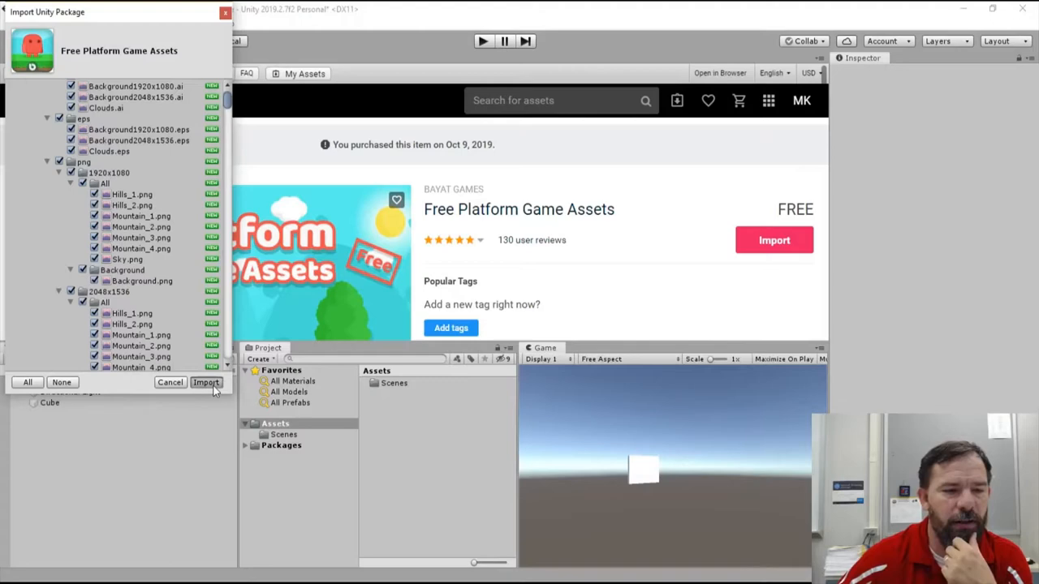
{"action": "left_click", "coordinate": [206, 383]}
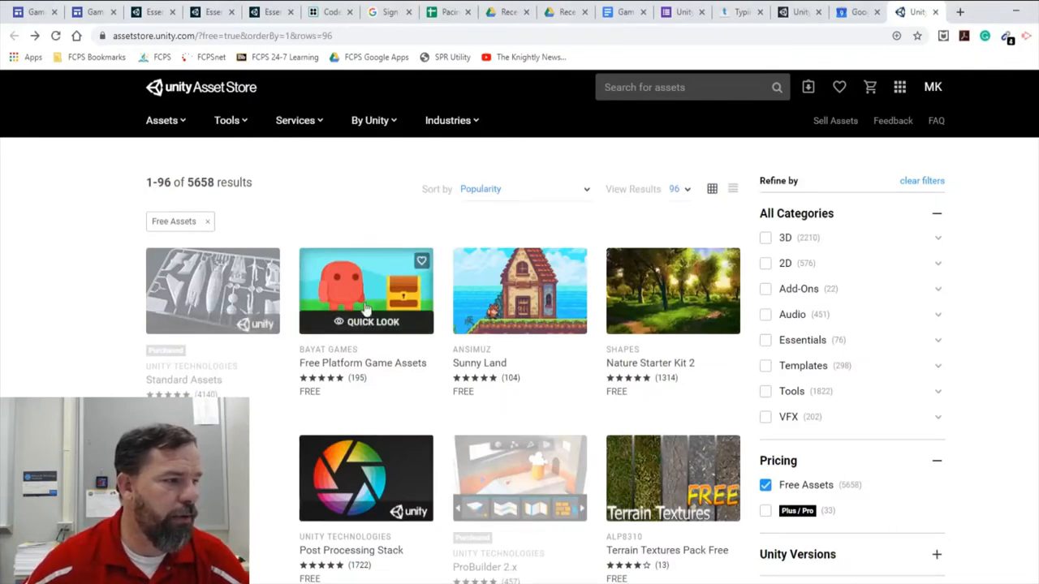
{"action": "mouse_move", "coordinate": [360, 280]}
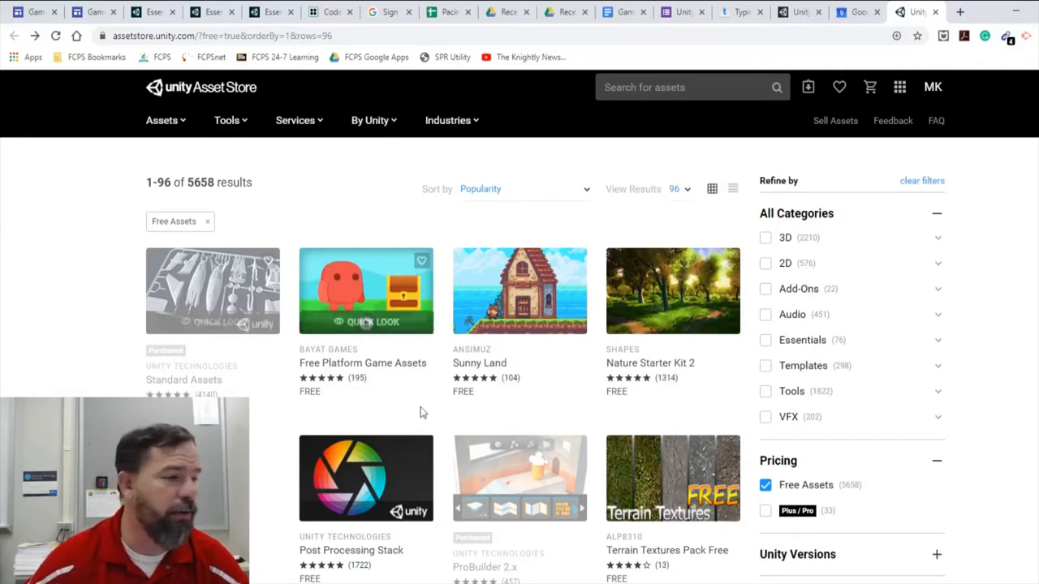
- Scroll the free-assets results to see Post Processing Stack, ProBuilder 2.x and Terrain Textures Pack Free
{"action": "scroll", "scroll_direction": "down", "scroll_amount": 3}
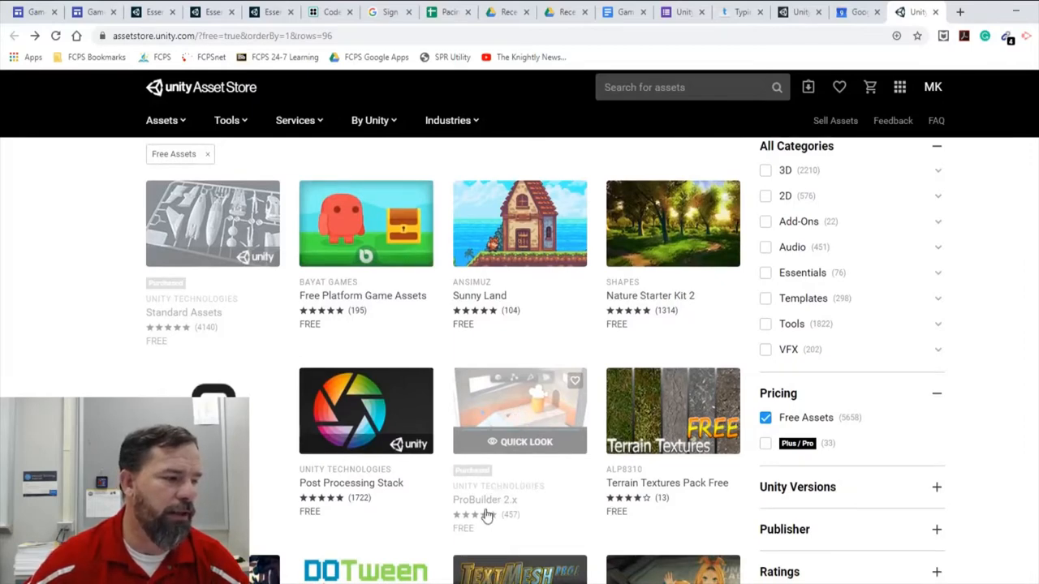
{"action": "mouse_move", "coordinate": [513, 512]}
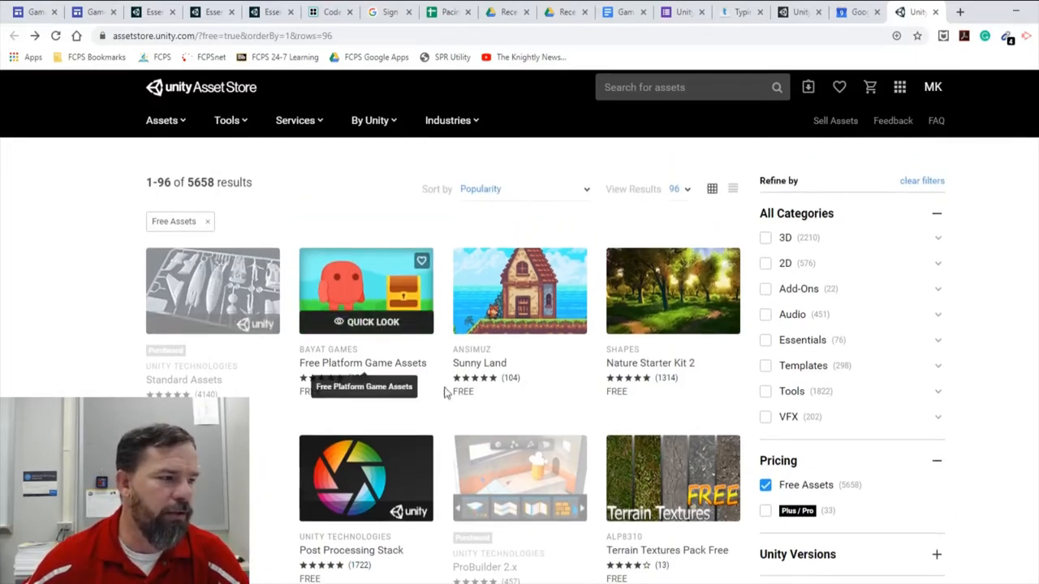
{"action": "mouse_move", "coordinate": [501, 472]}
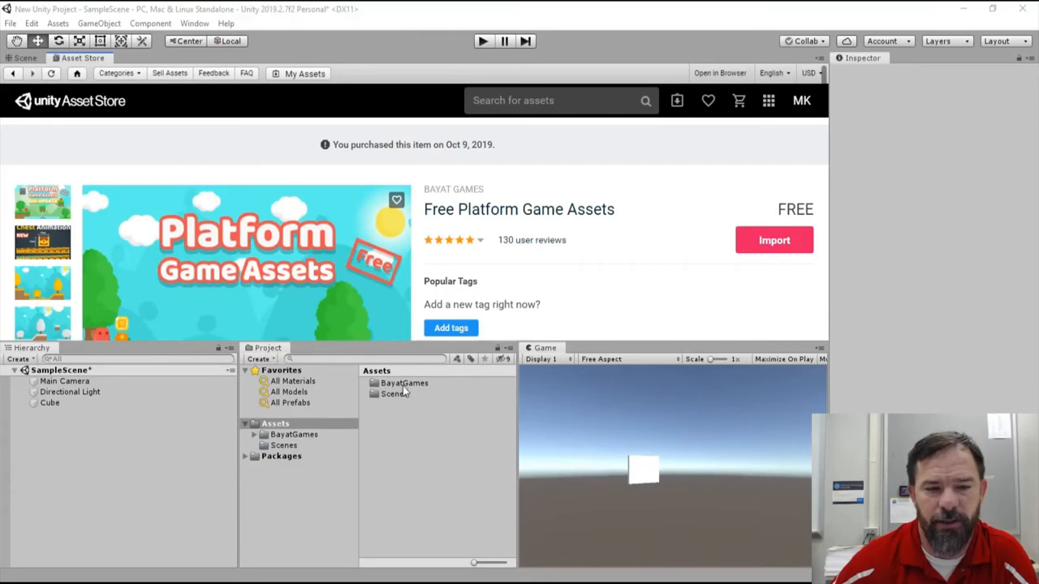
- Place BayatGames background and element sprites in the Scene, then preview through Main Camera
{"action": "left_click", "coordinate": [404, 383]}
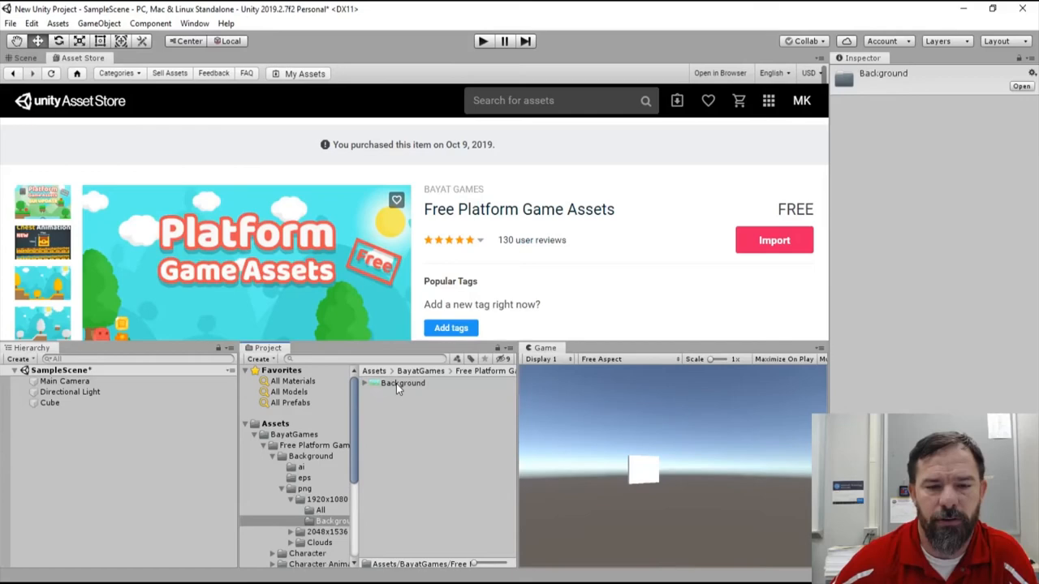
{"action": "left_click", "coordinate": [22, 57]}
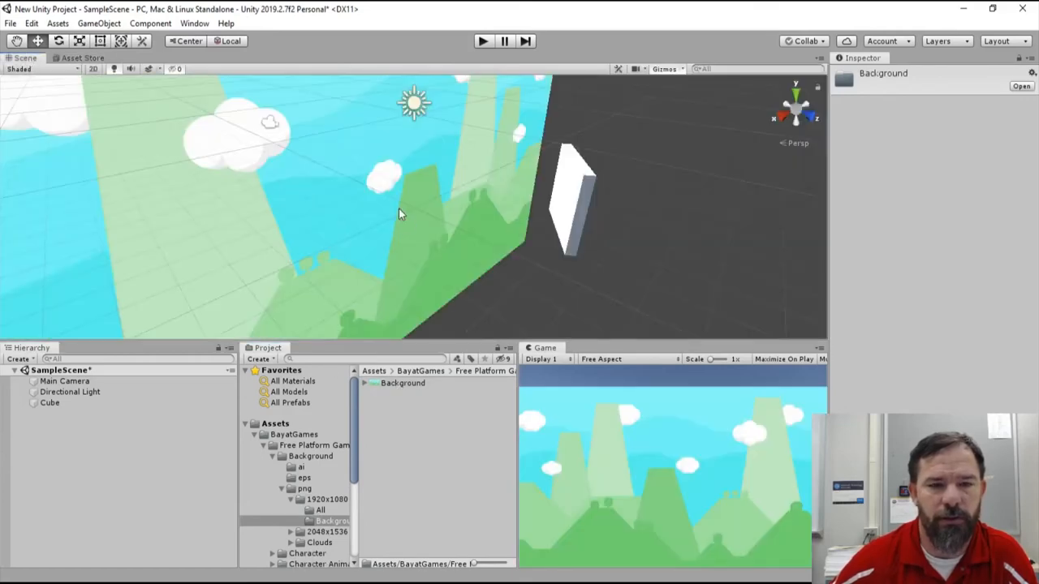
{"action": "left_click", "coordinate": [62, 413]}
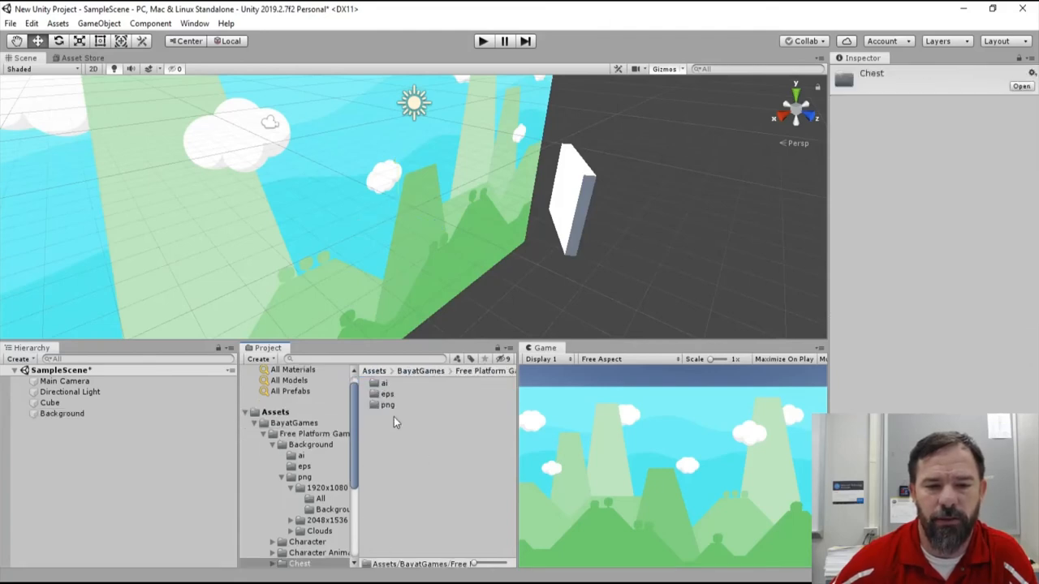
{"action": "left_click", "coordinate": [65, 381]}
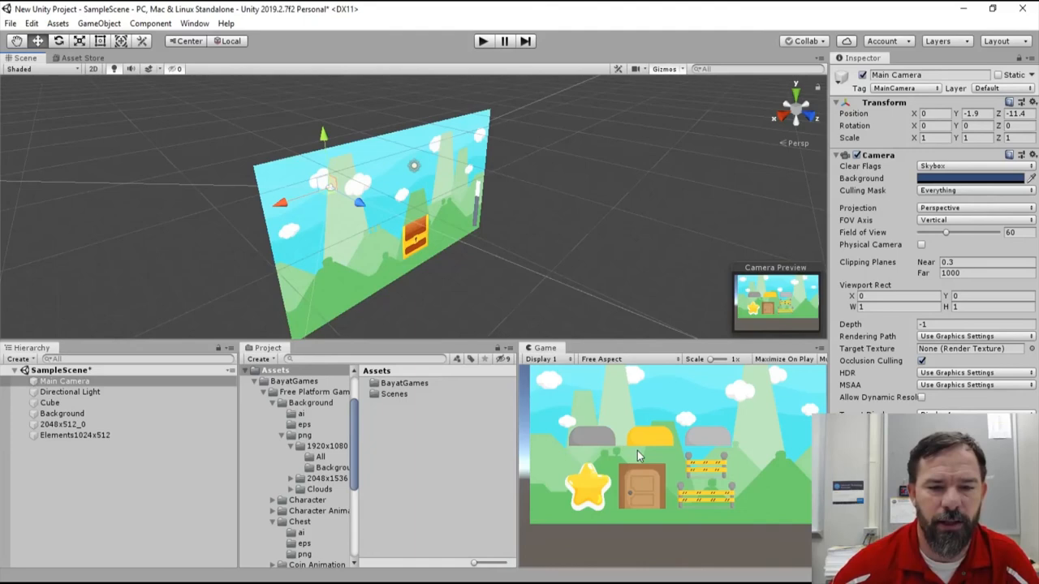